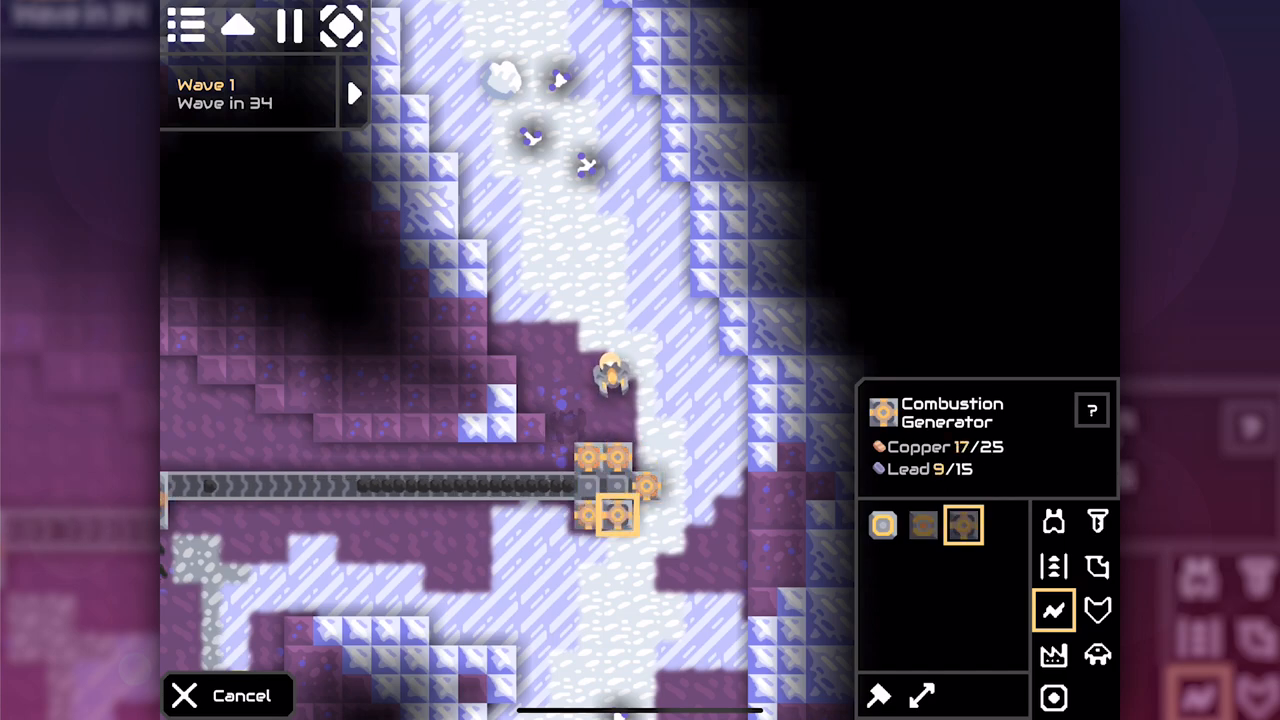
Select a block from the build menu while the early-wave base runs
left_click(882, 524)
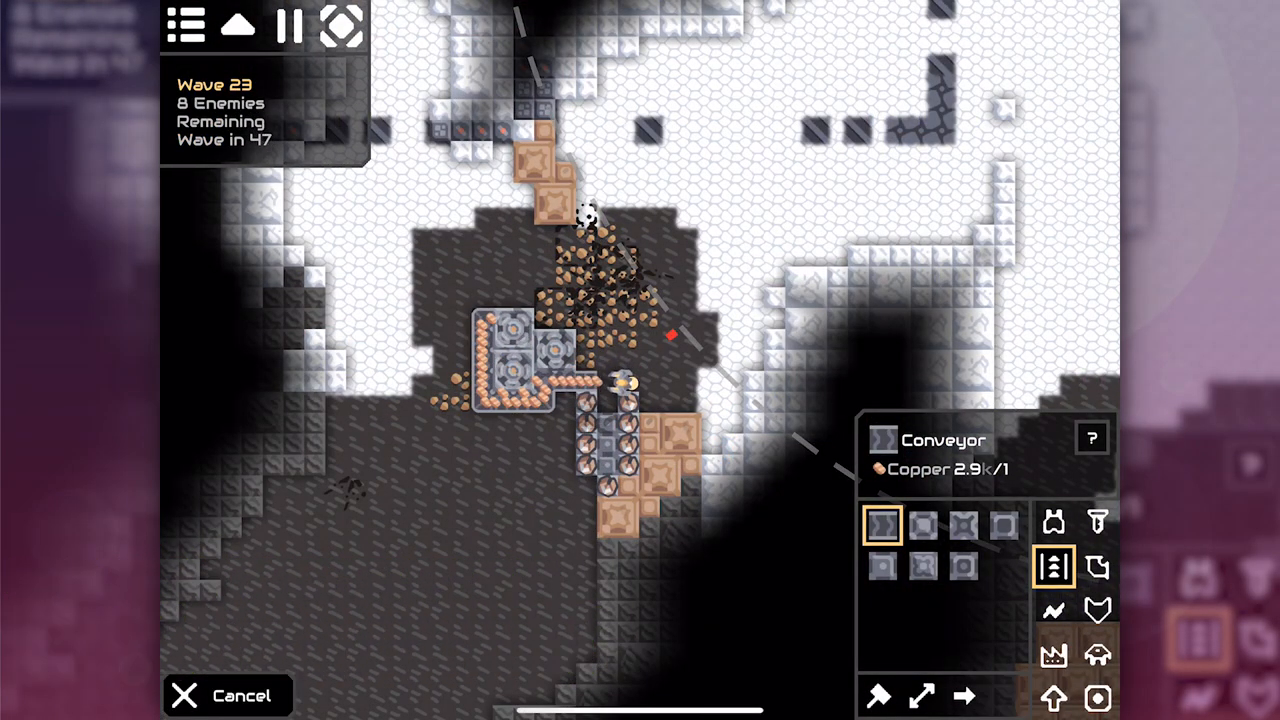
Quit the wave 9 match through the pause menu and land on the main menu
left_click(884, 564)
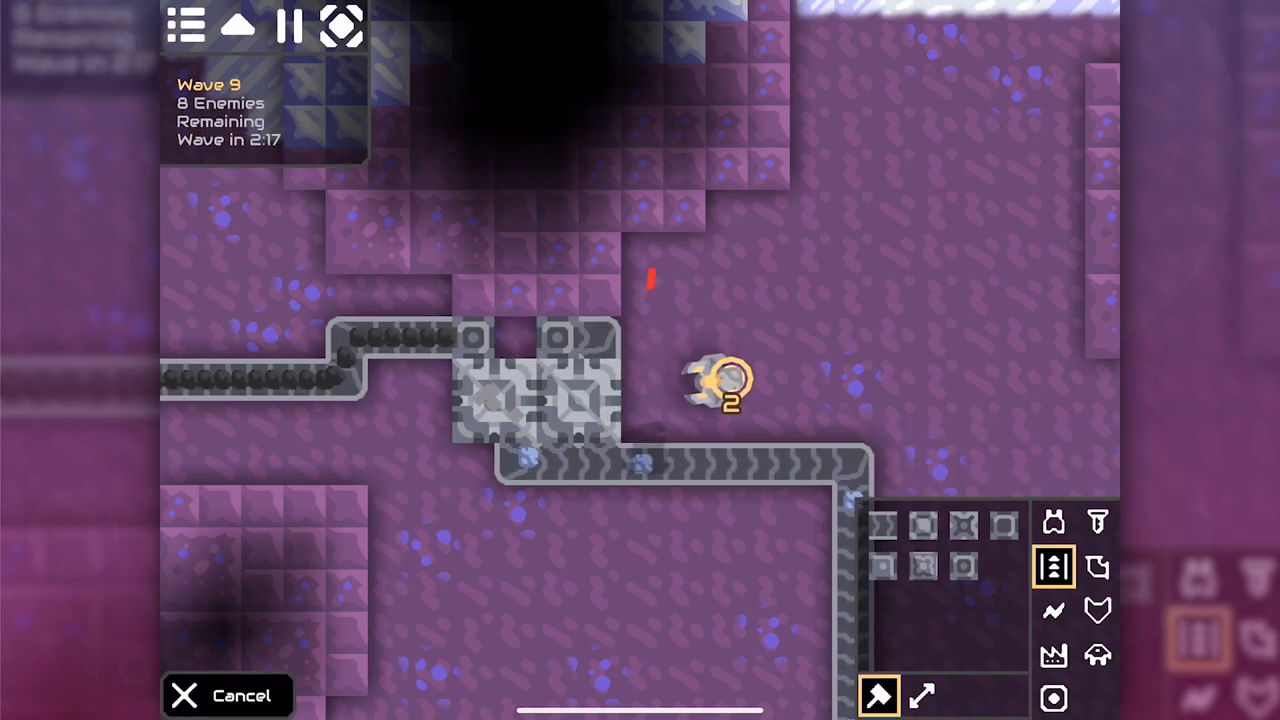
left_click(556, 340)
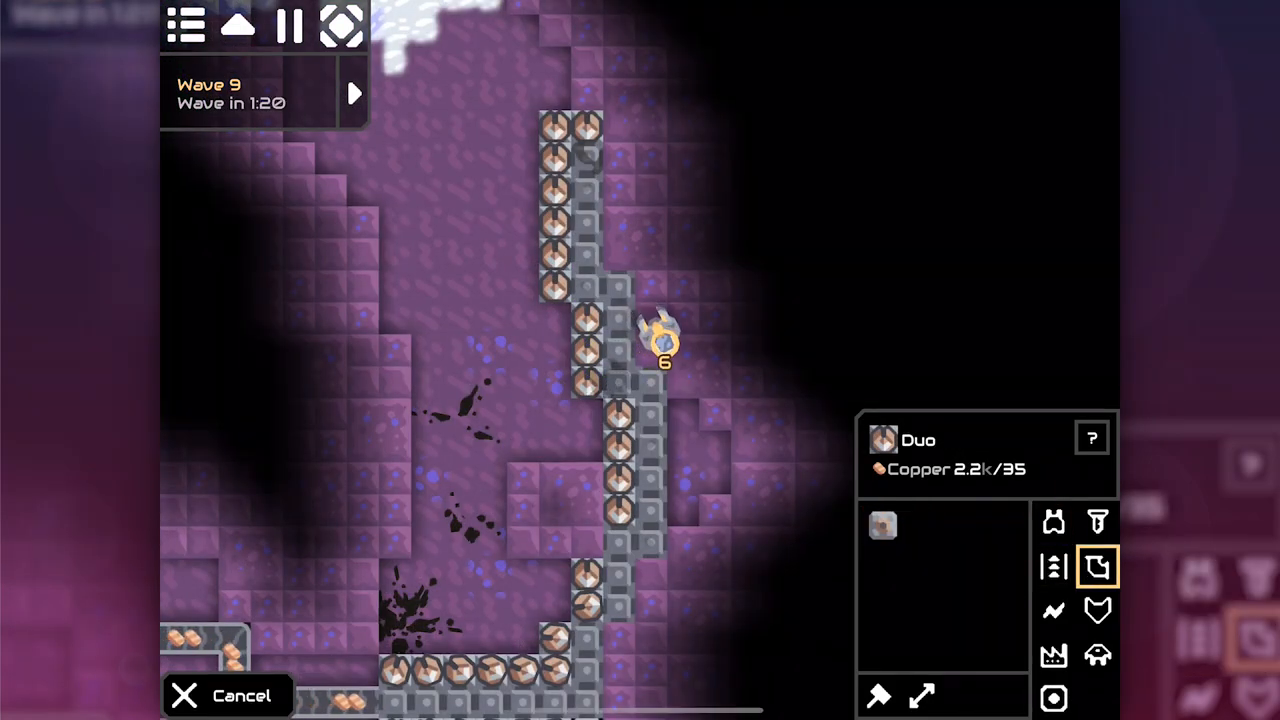
left_click(1096, 612)
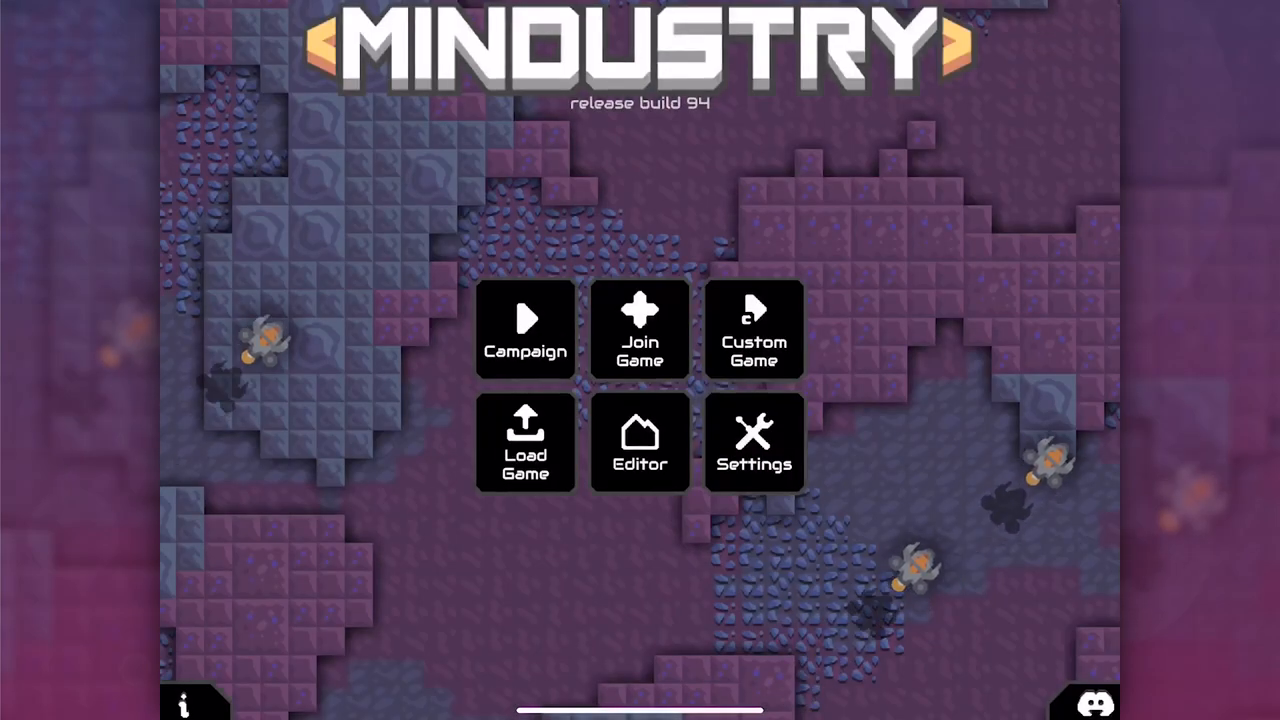
Browse the Custom Game Wasteland survival options, then resume the wave 23 base
left_click(752, 330)
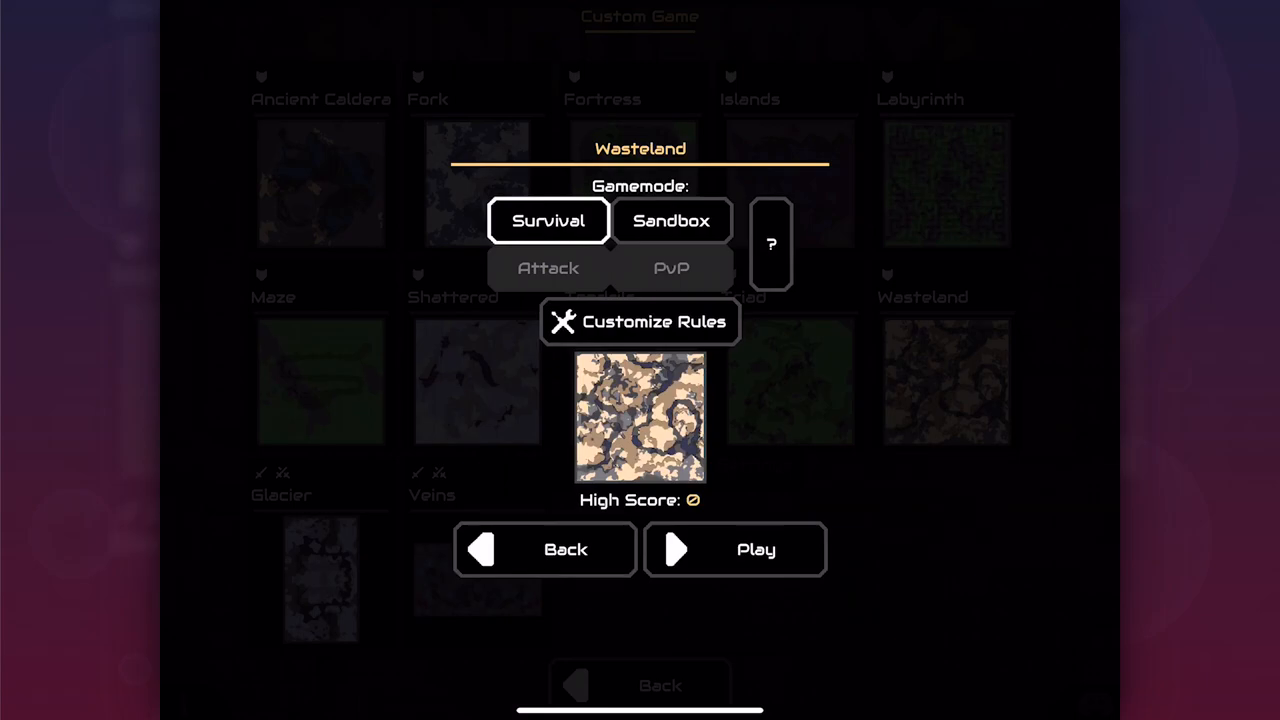
left_click(544, 548)
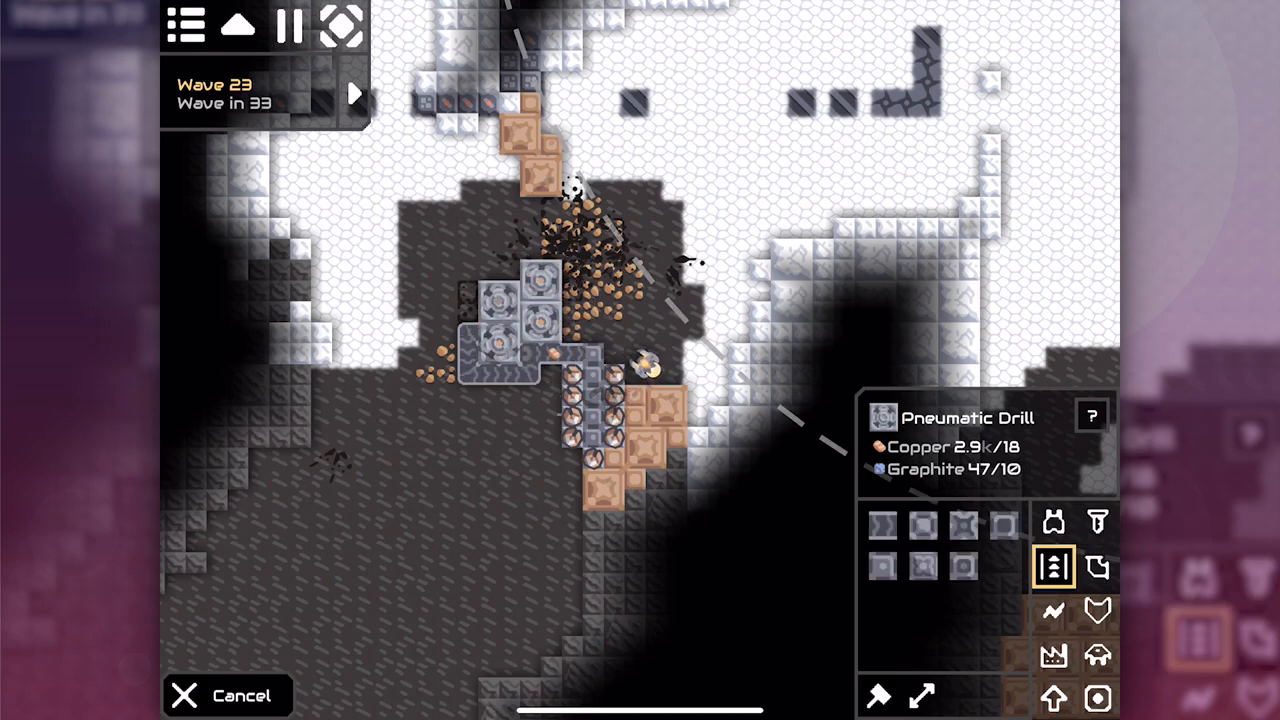
Build a short conveyor line beside the pneumatic drills near the core
left_click(882, 524)
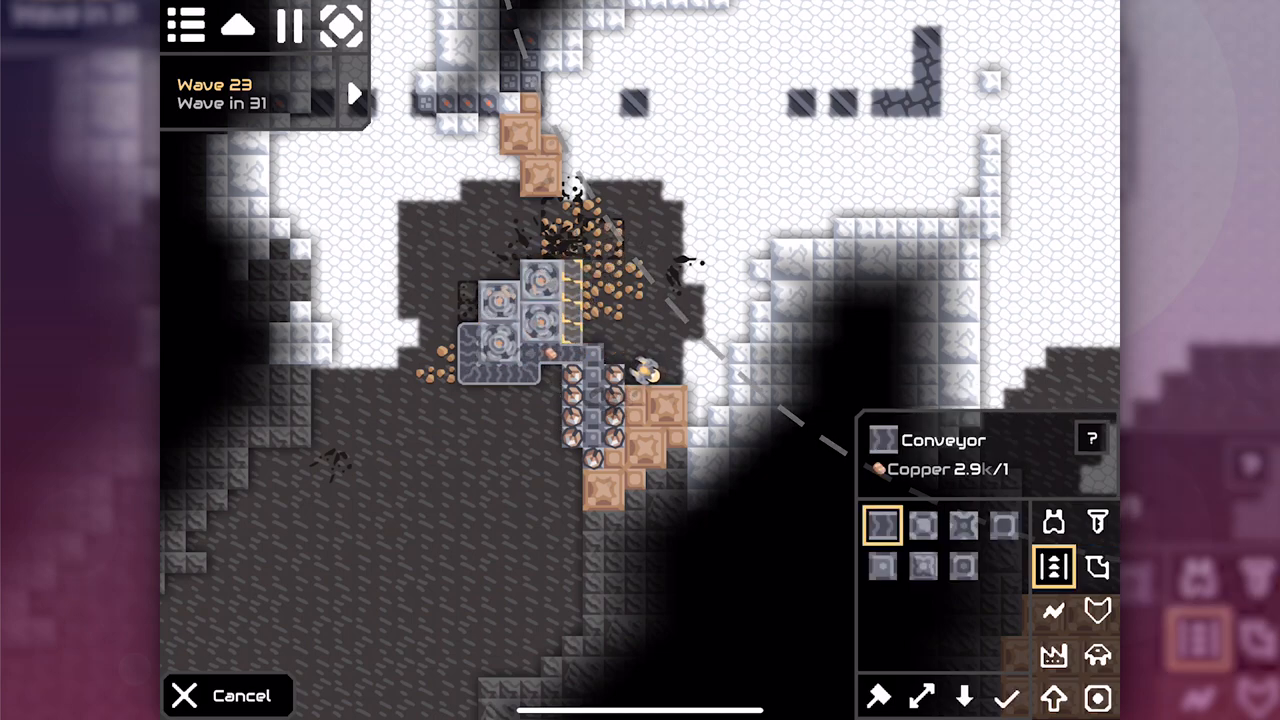
left_click(1008, 698)
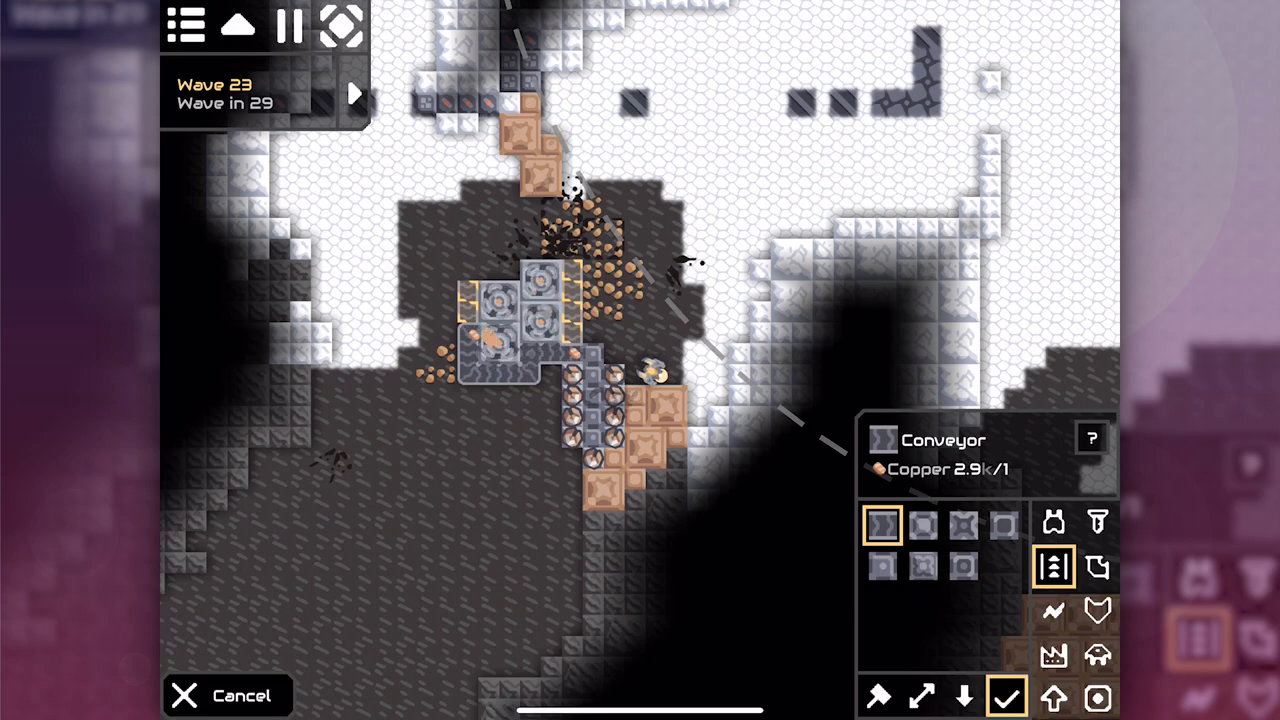
left_click(1096, 612)
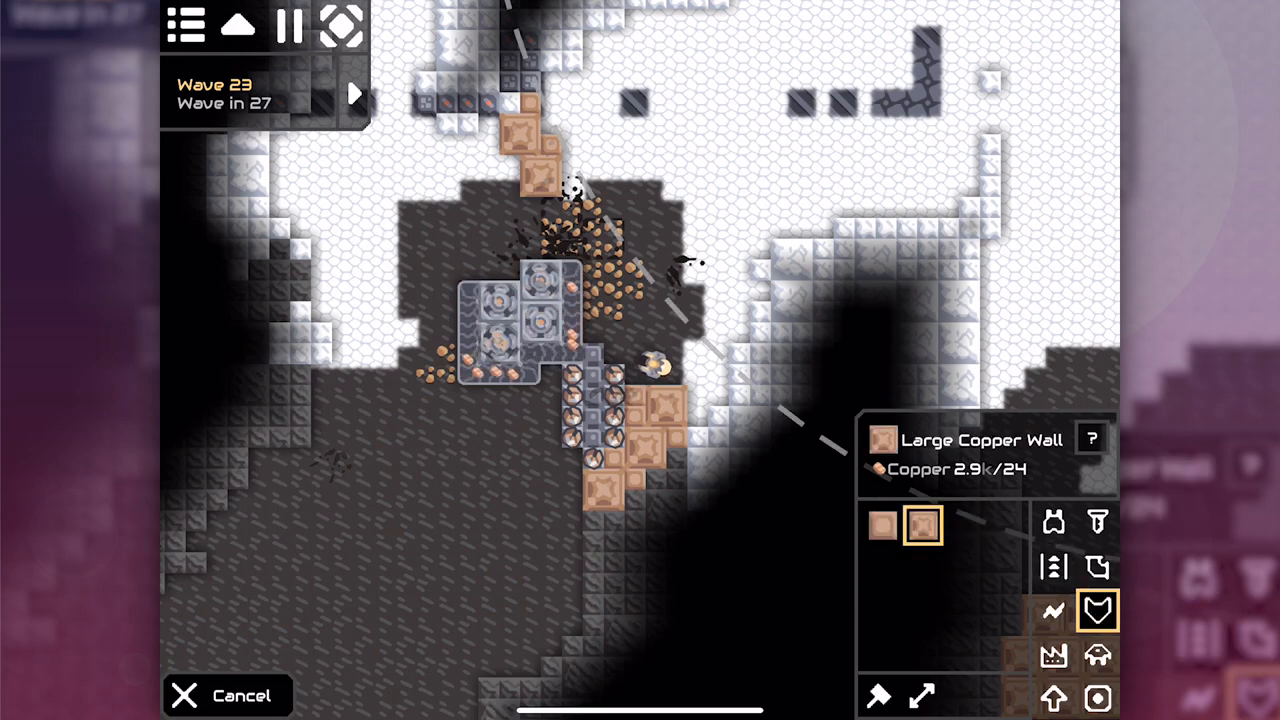